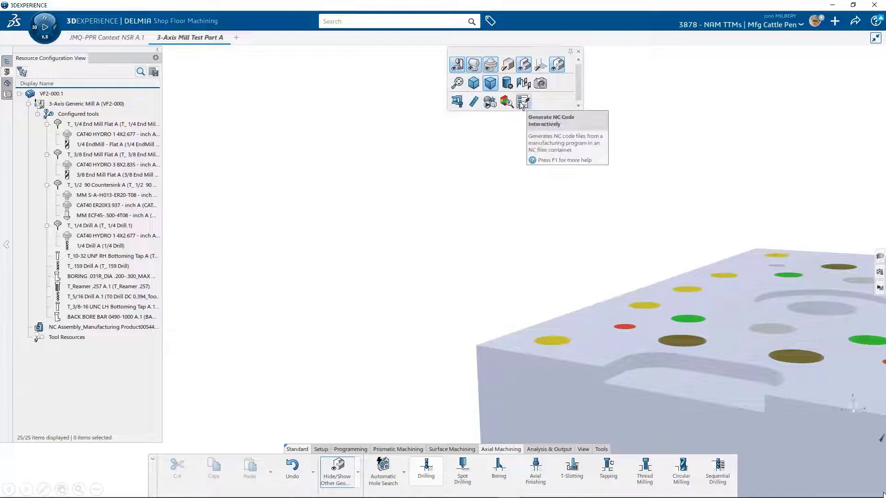
Step: Generate NC code for Operation 030 with the mach4 post-processor and view its APT source in Notepad
{"action": "left_click", "coordinate": [523, 101]}
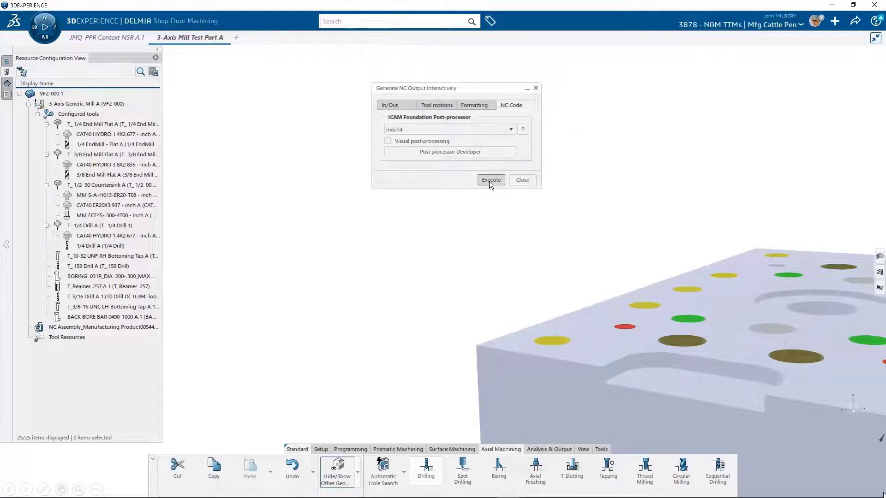
{"action": "left_click", "coordinate": [490, 180]}
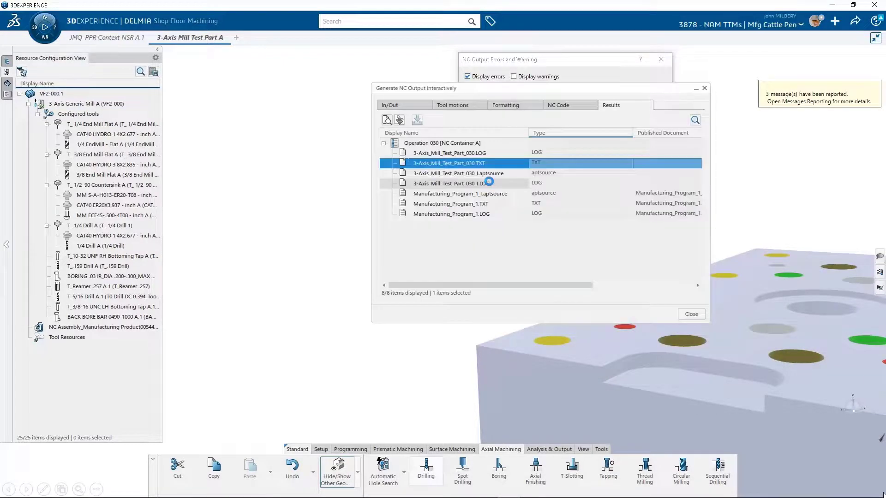
{"action": "double_click", "coordinate": [448, 162]}
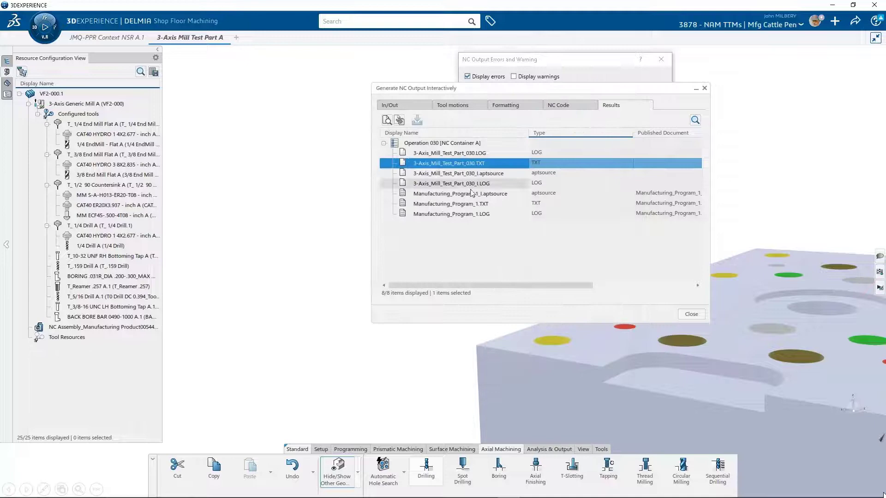
{"action": "double_click", "coordinate": [449, 173]}
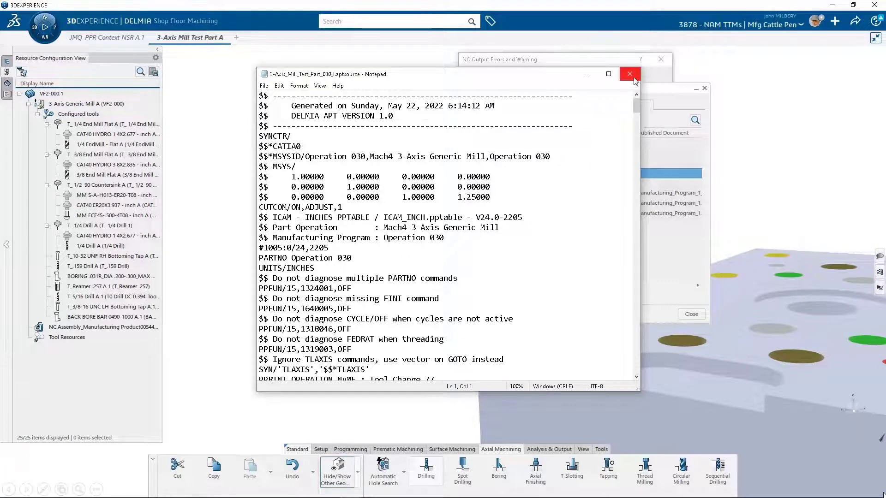
Step: Close the error report and start exporting NC Container A's files to E:\ISO G-CODE DNC
{"action": "left_click", "coordinate": [629, 74]}
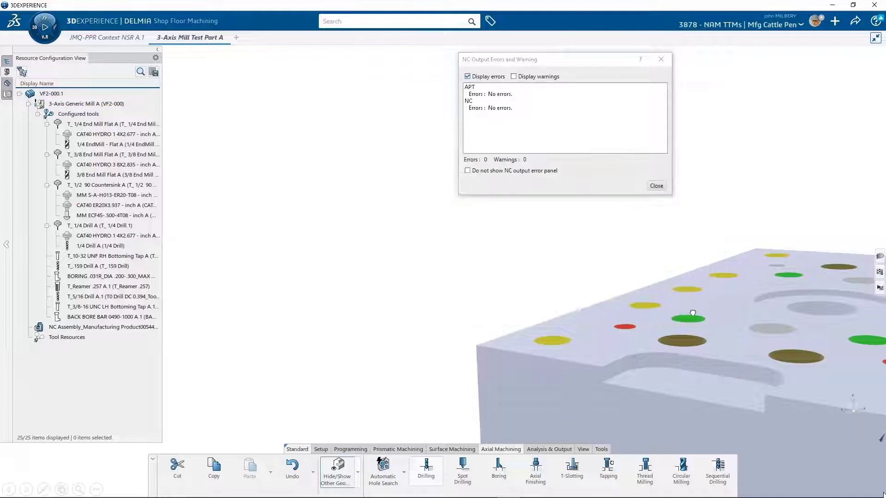
{"action": "left_click", "coordinate": [655, 186]}
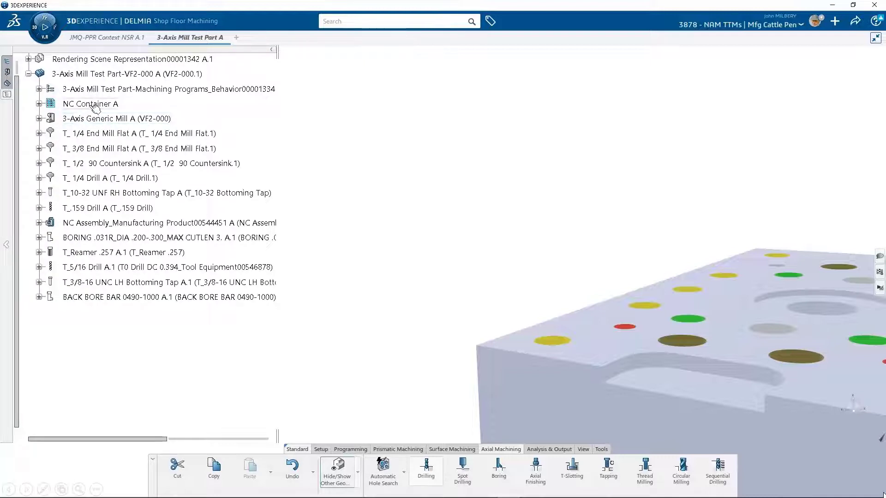
{"action": "right_click", "coordinate": [90, 104]}
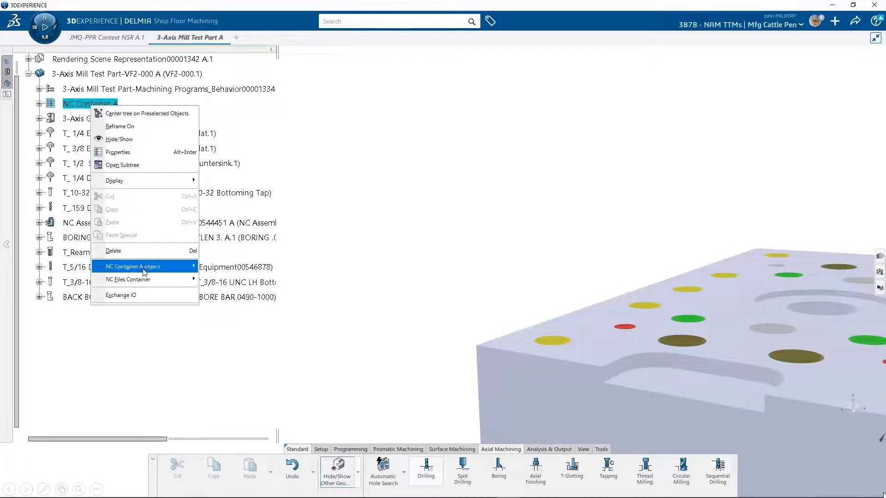
{"action": "mouse_move", "coordinate": [129, 278]}
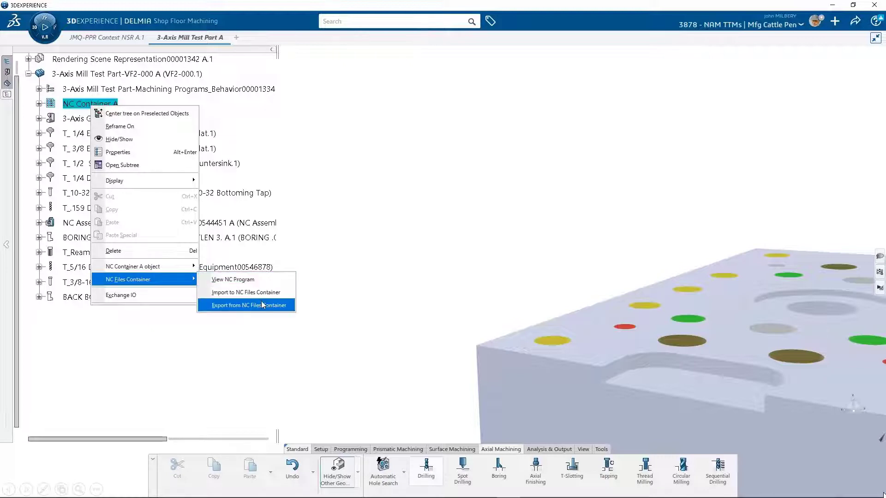
{"action": "left_click", "coordinate": [246, 305]}
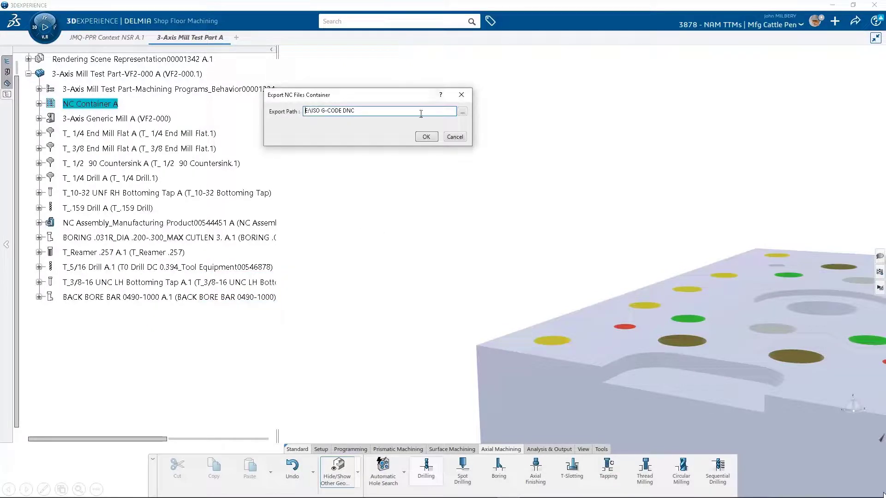
{"action": "left_click", "coordinate": [426, 137]}
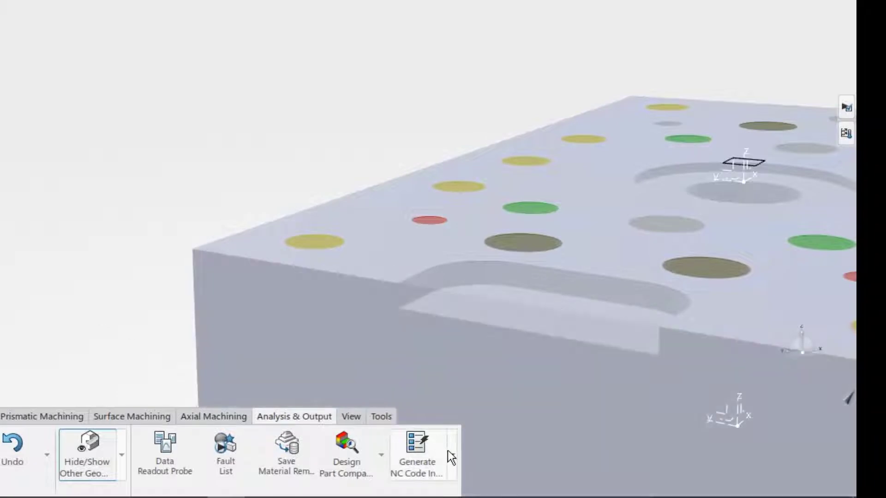
Step: Launch the Post processor Developer from ICAM Foundation and load the MACH4 database
{"action": "left_click", "coordinate": [451, 455]}
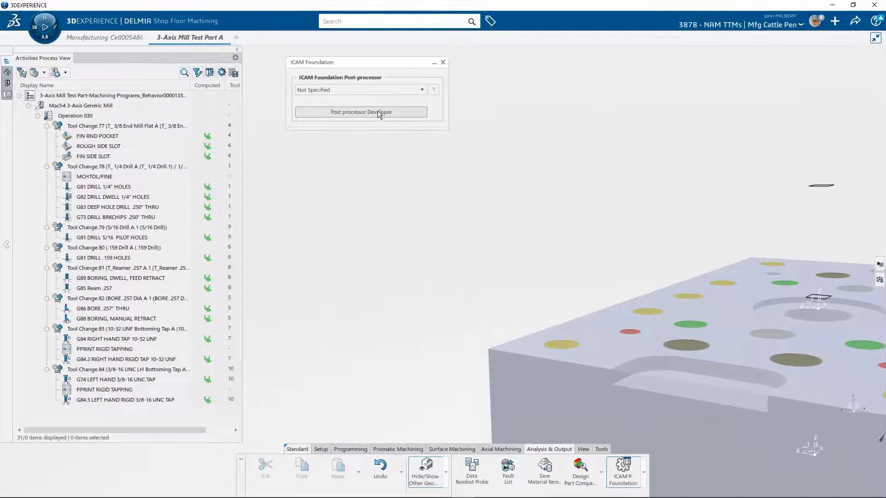
{"action": "left_click", "coordinate": [361, 111]}
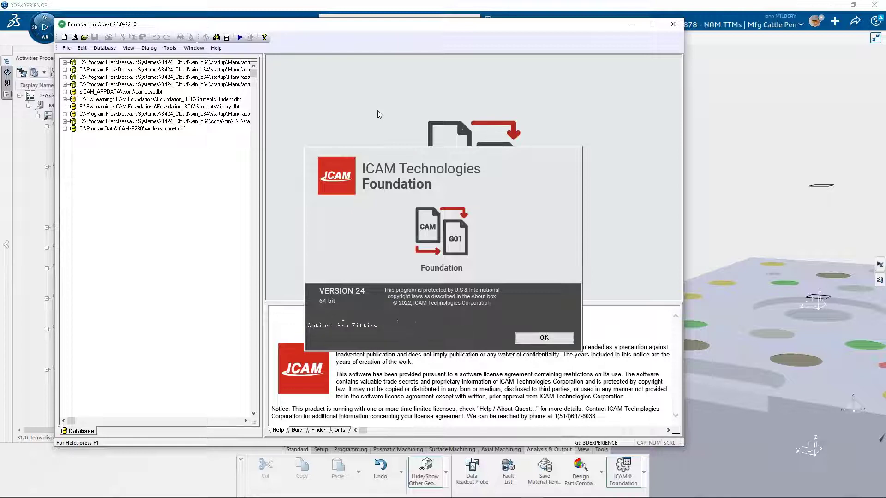
{"action": "left_click", "coordinate": [542, 338]}
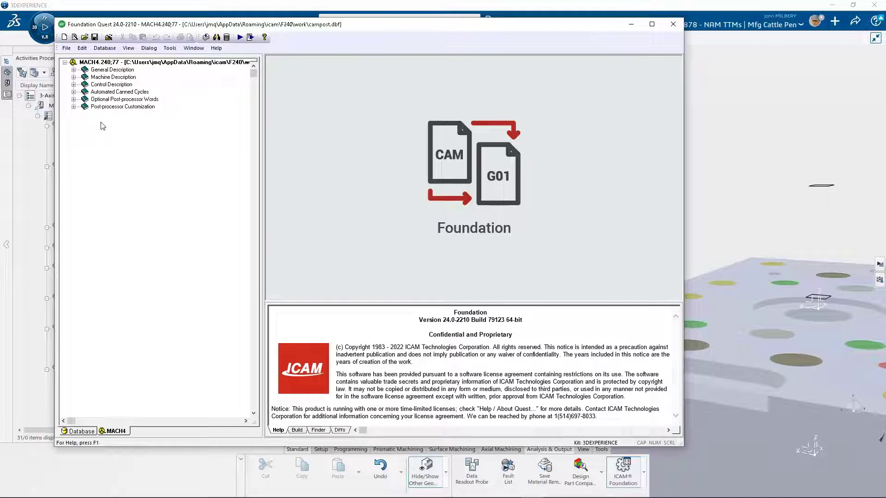
Step: Browse MACH4's General Information, Tool Change and Rapid Positioning settings (modal G0 rapids)
{"action": "left_click", "coordinate": [74, 69]}
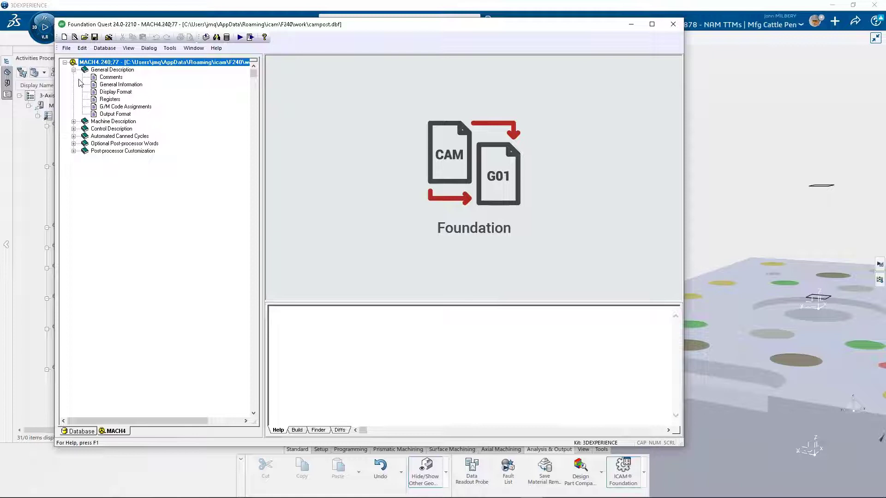
{"action": "left_click", "coordinate": [120, 84]}
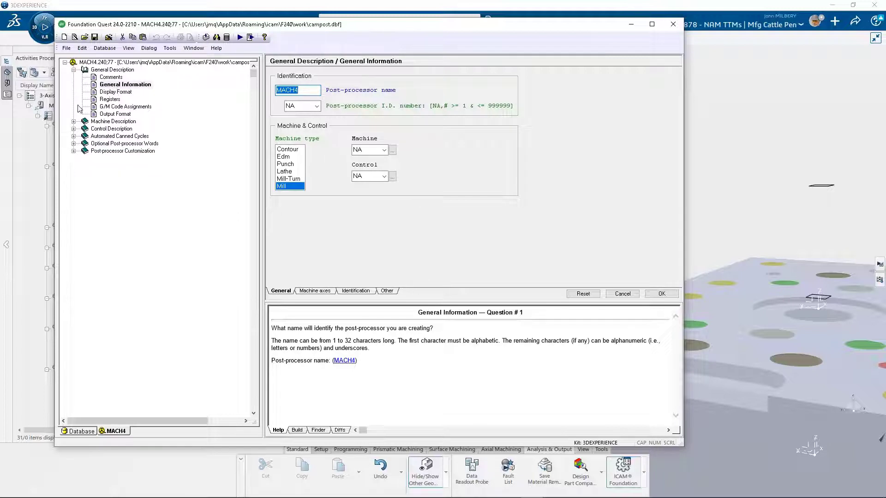
{"action": "left_click", "coordinate": [74, 121]}
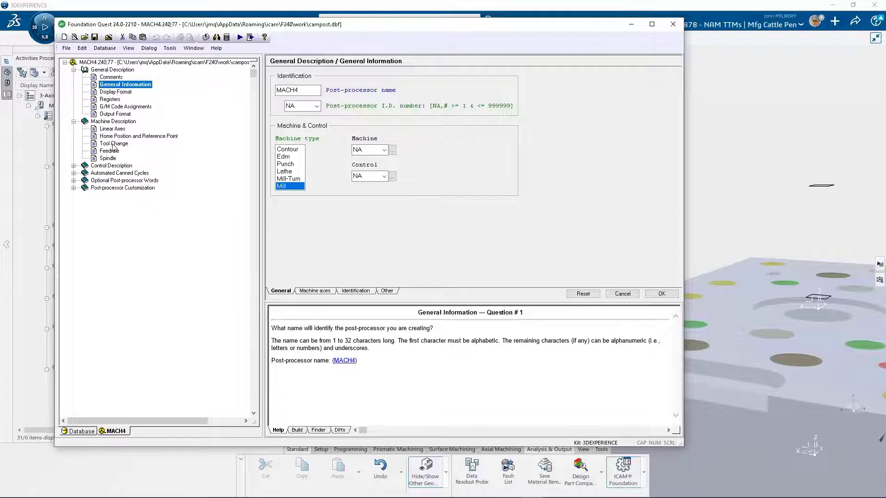
{"action": "left_click", "coordinate": [115, 144]}
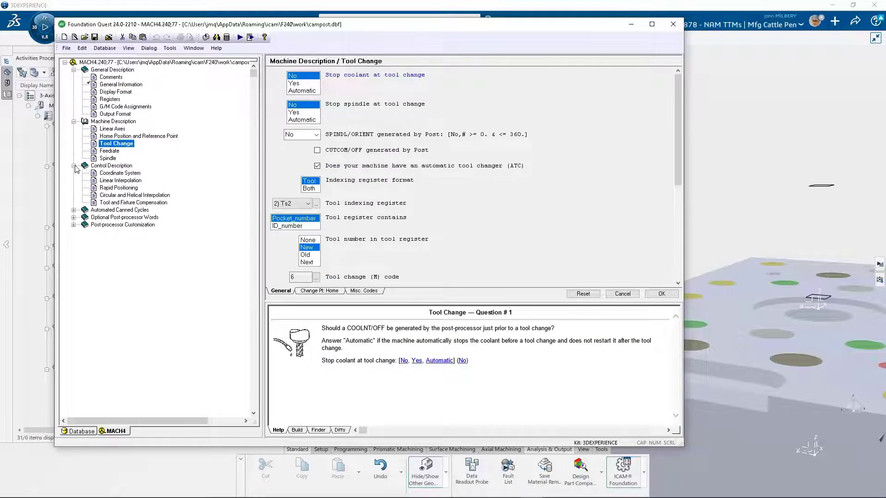
{"action": "left_click", "coordinate": [122, 187]}
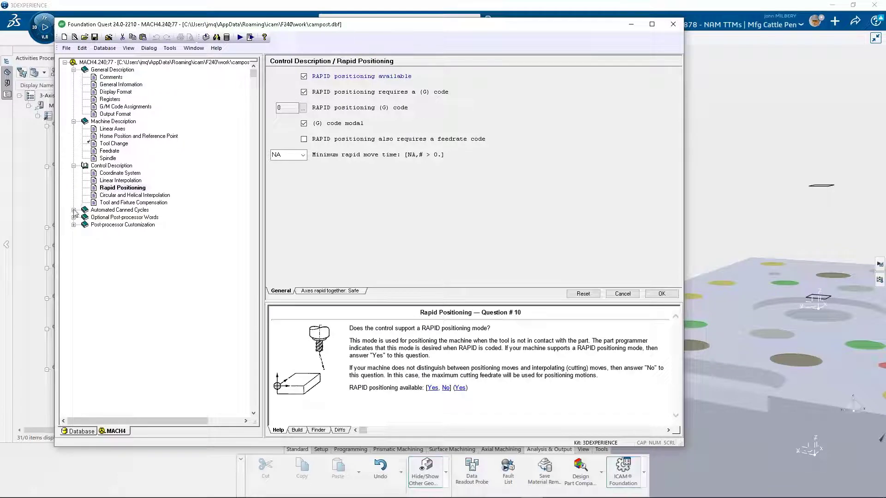
{"action": "left_click", "coordinate": [74, 210]}
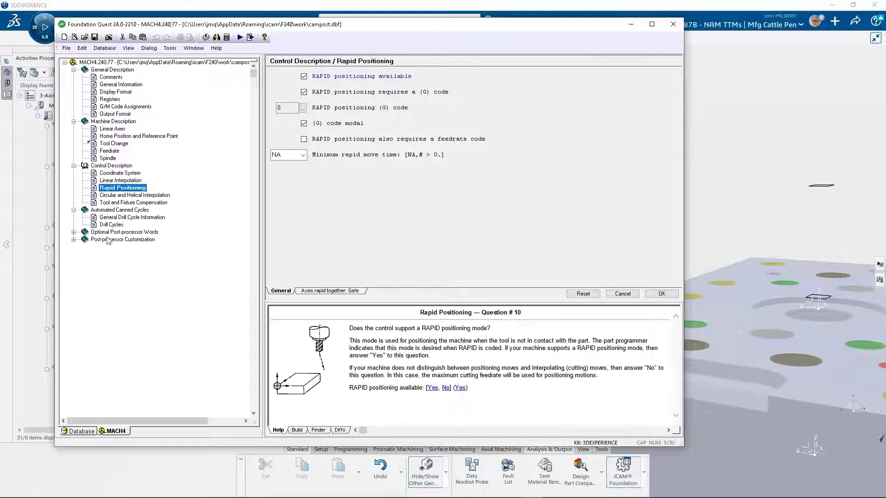
Step: Review the Drill Cycles codes, then show the MCHTOL exact-stop settings (G61 on, G64 cancel)
{"action": "left_click", "coordinate": [112, 224]}
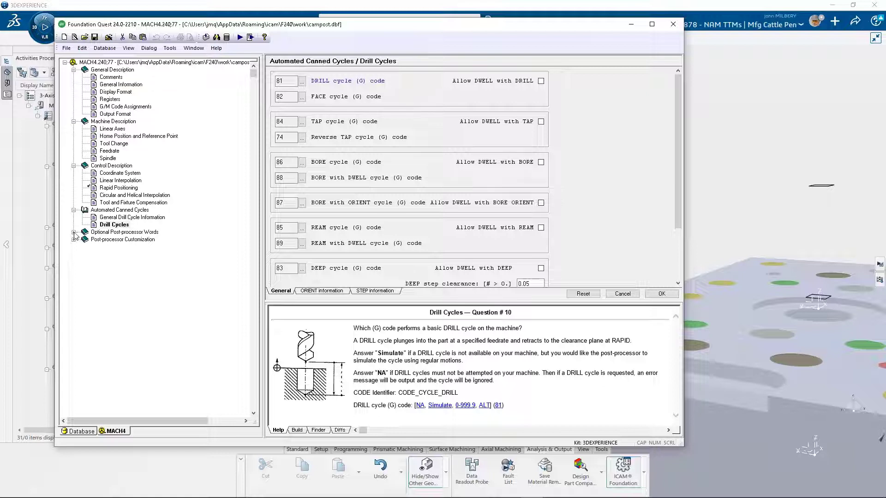
{"action": "left_click", "coordinate": [75, 235]}
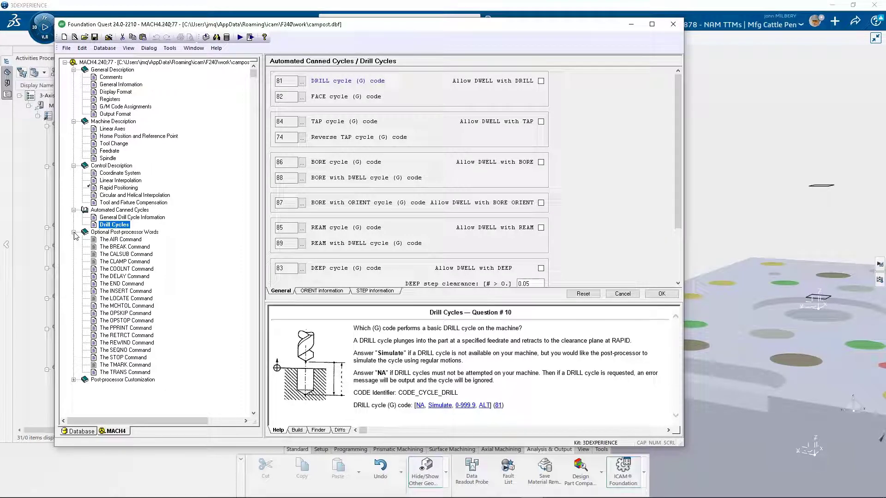
{"action": "left_click", "coordinate": [126, 305]}
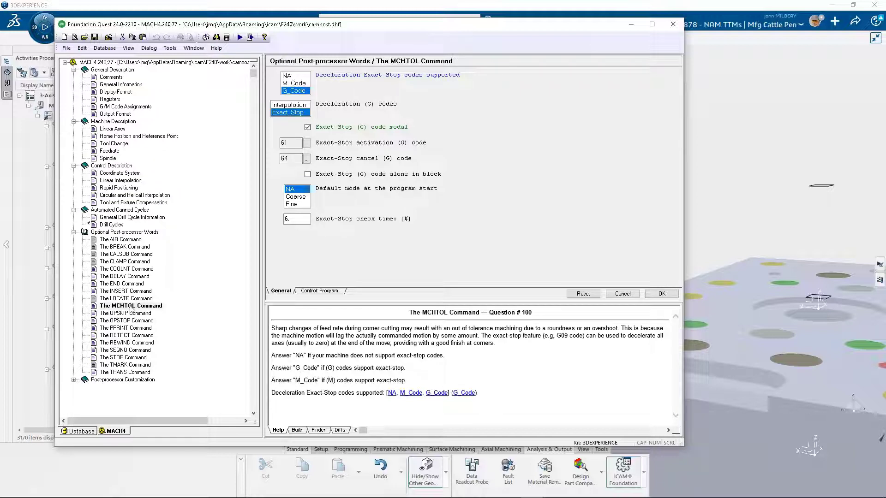
{"action": "mouse_move", "coordinate": [95, 371]}
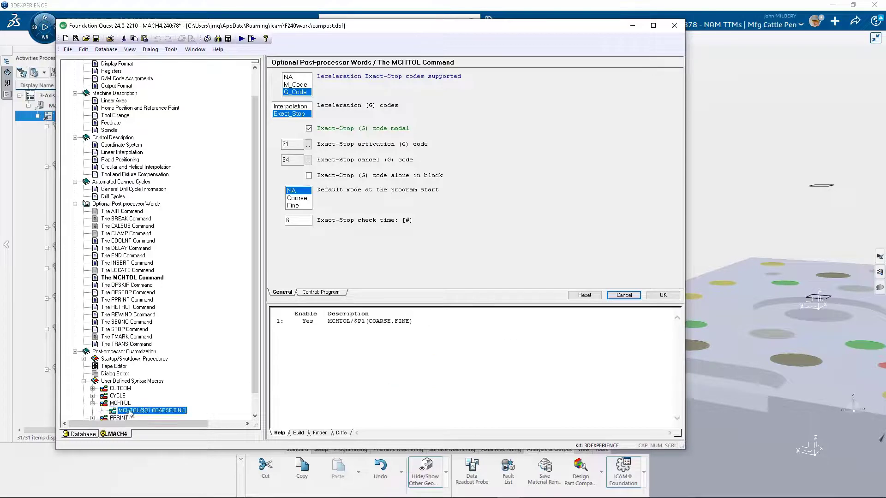
Step: View the MCHTOL/$P1(COARSE,FINE) macro inserting G64 for coarse and G61 for fine
{"action": "double_click", "coordinate": [151, 410]}
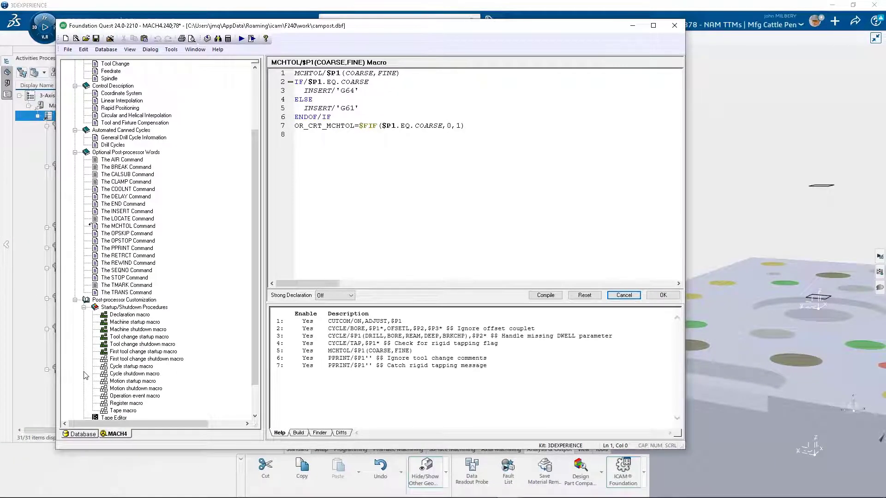
Step: Inspect the first tool change startup macro's tooling-summary code, then edit the empty shutdown macro
{"action": "left_click", "coordinate": [145, 351]}
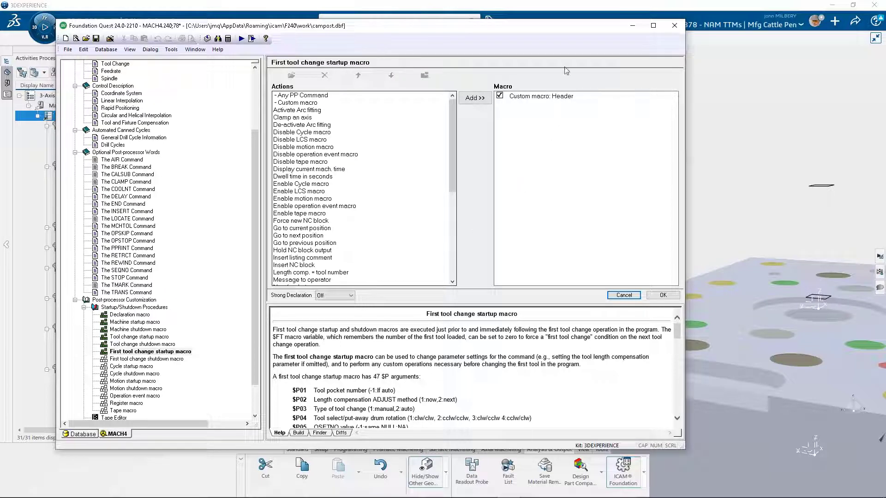
{"action": "double_click", "coordinate": [540, 95]}
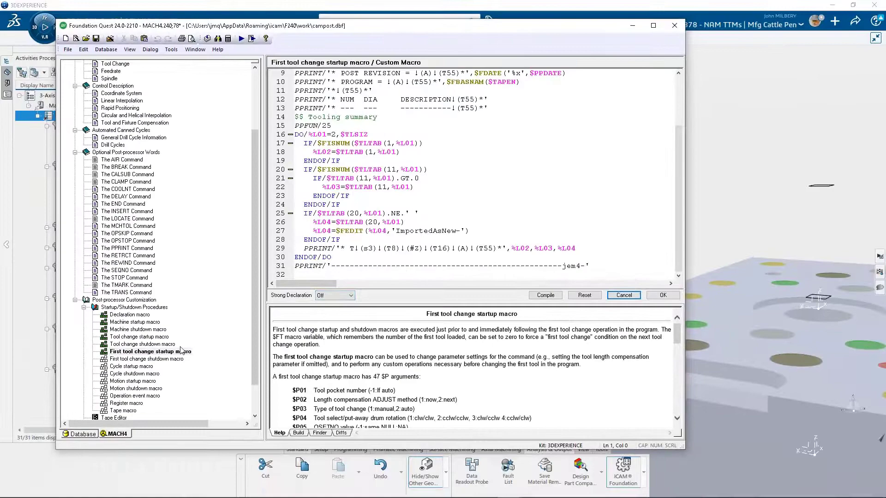
{"action": "left_click", "coordinate": [153, 359]}
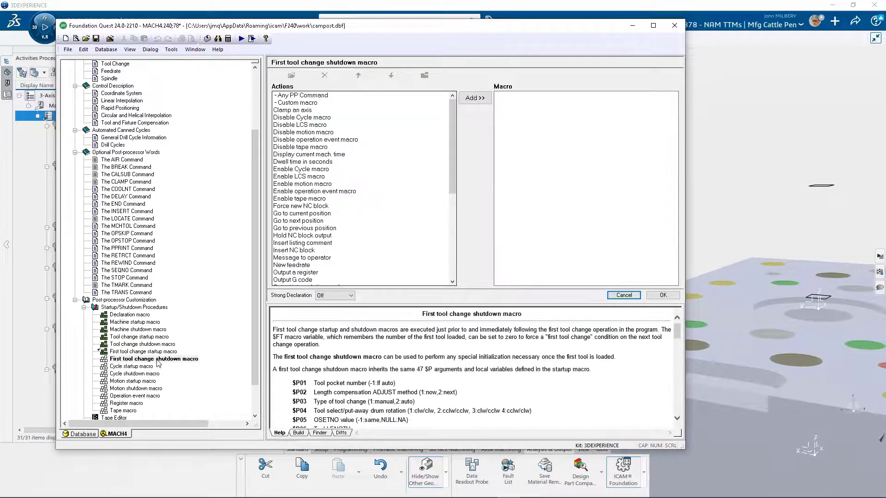
Step: Add Select next tool, Set absolute positioning and Stop spindle to the shutdown macro and accept it
{"action": "left_click", "coordinate": [653, 26]}
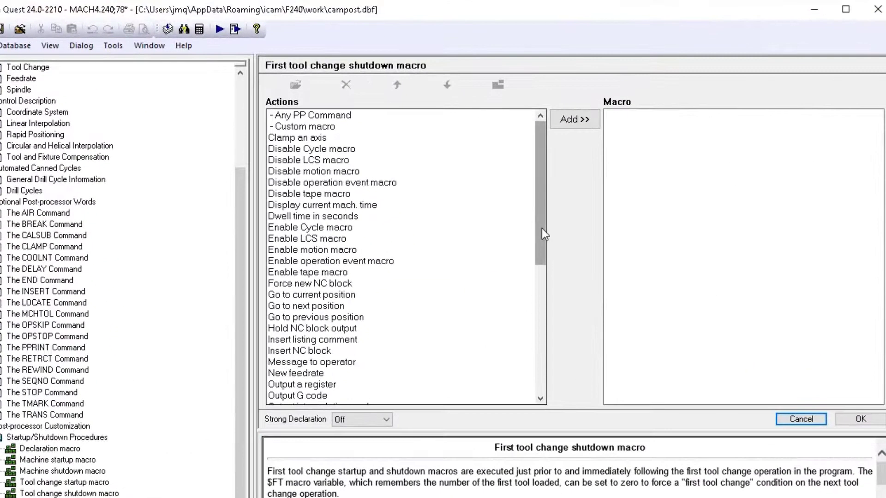
{"action": "scroll", "scroll_direction": "down", "scroll_amount": 3}
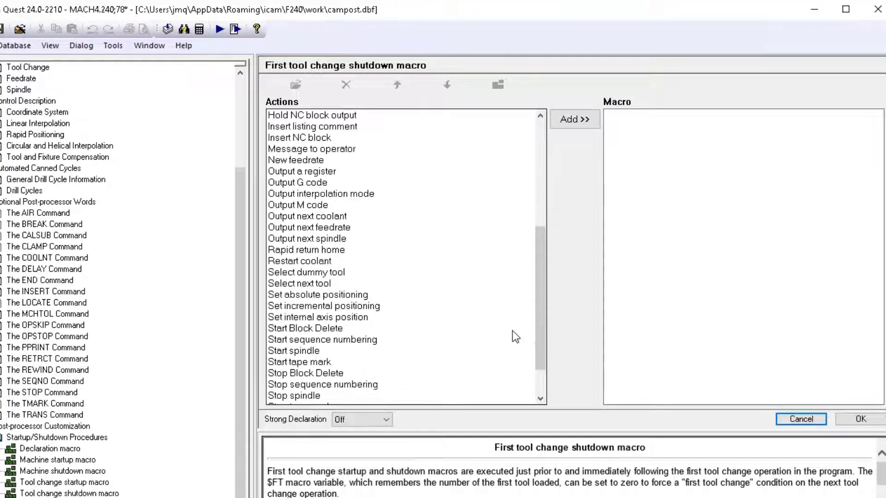
{"action": "left_click", "coordinate": [299, 283]}
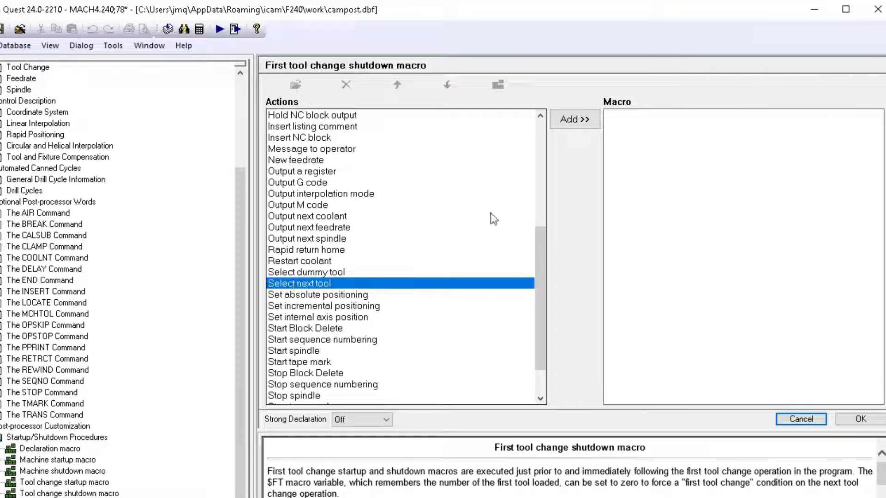
{"action": "left_click", "coordinate": [574, 119]}
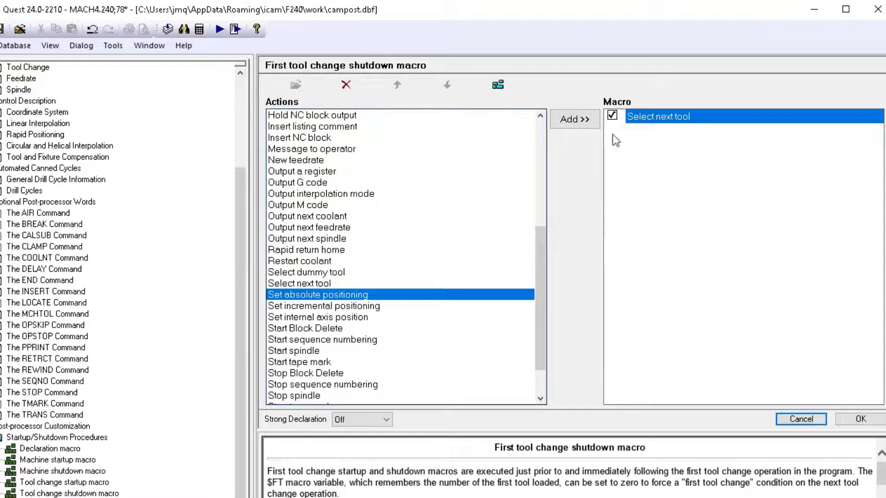
{"action": "left_click", "coordinate": [574, 119]}
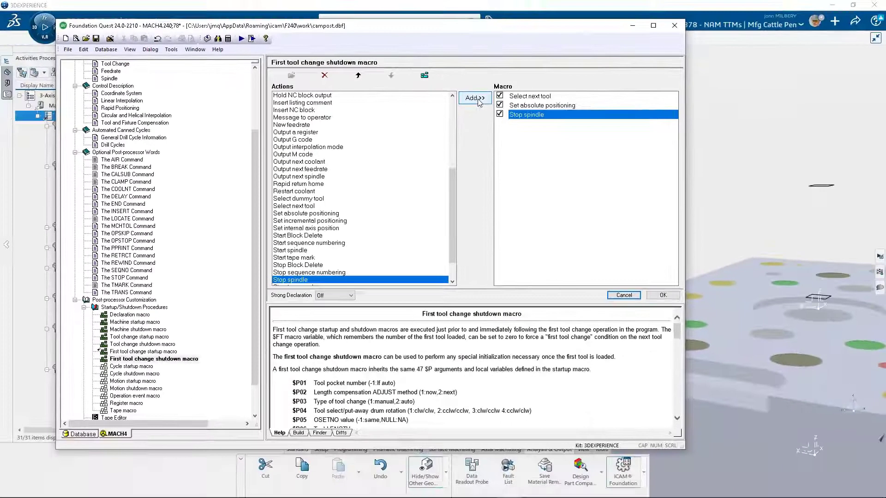
{"action": "mouse_move", "coordinate": [633, 254]}
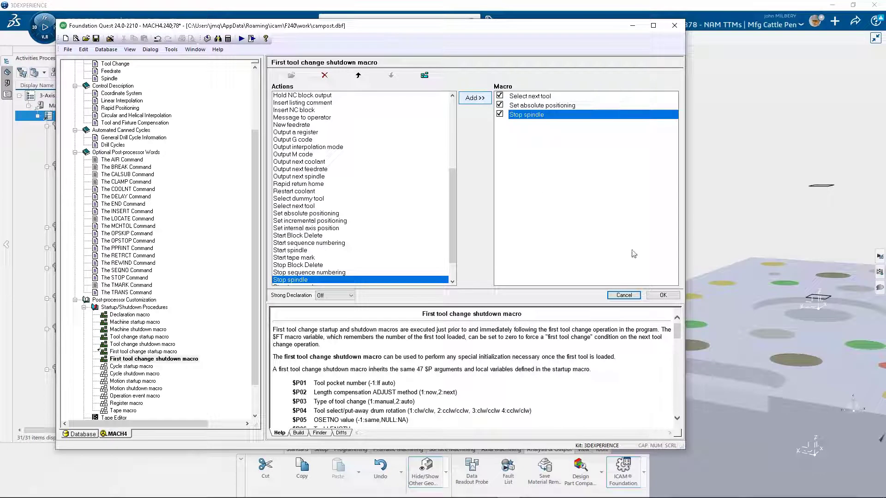
{"action": "left_click", "coordinate": [624, 295]}
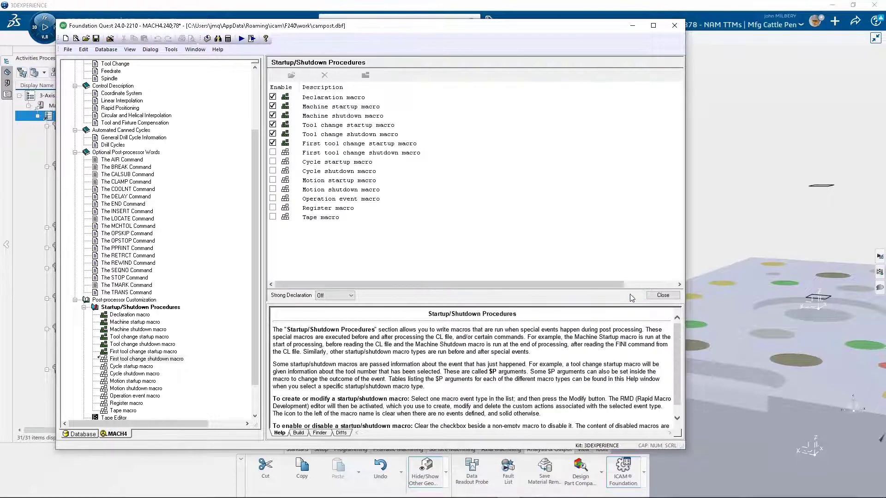
{"action": "mouse_move", "coordinate": [458, 164]}
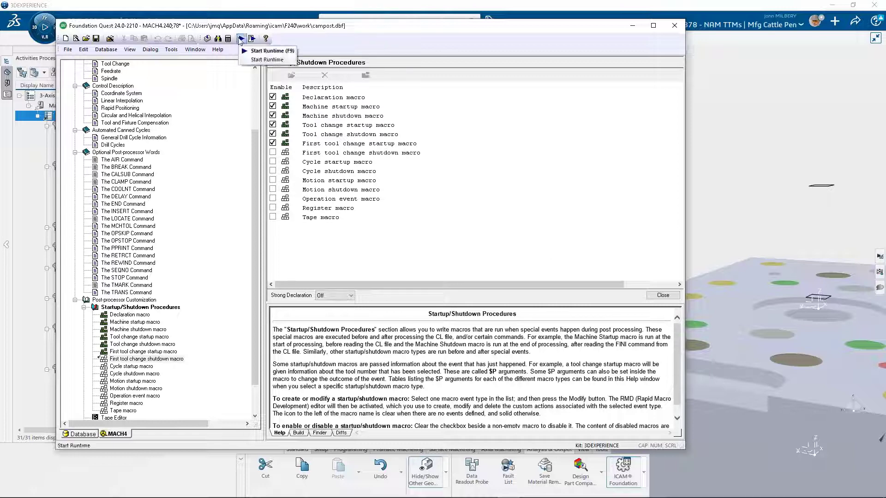
Step: Start a runtime test, bringing up Foundation GENER with MACH4 taken from memory
{"action": "left_click", "coordinate": [271, 59]}
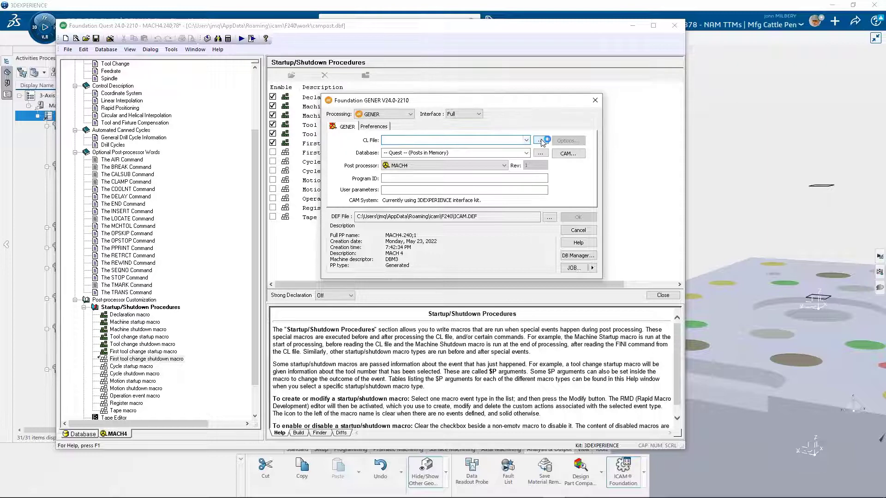
Step: Process 3-Axis_Mill_Test_Part_030_1.aptsource as the CL file with MACH4
{"action": "left_click", "coordinate": [540, 140]}
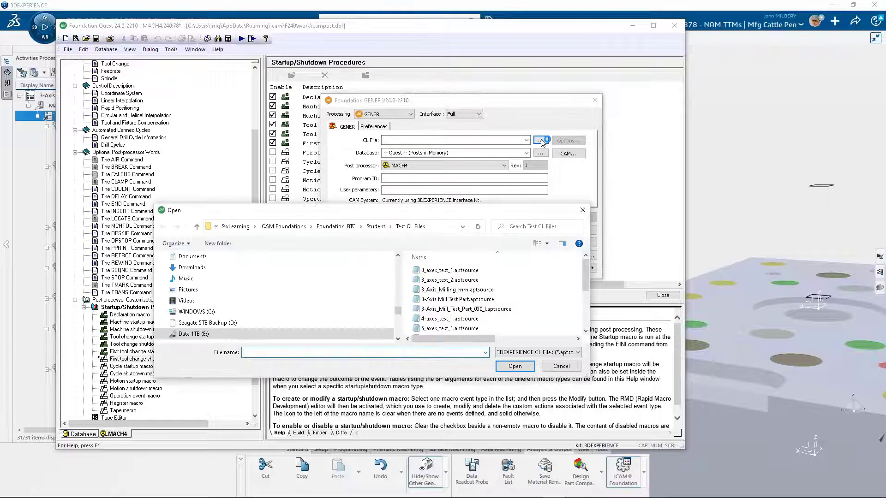
{"action": "left_click", "coordinate": [463, 310]}
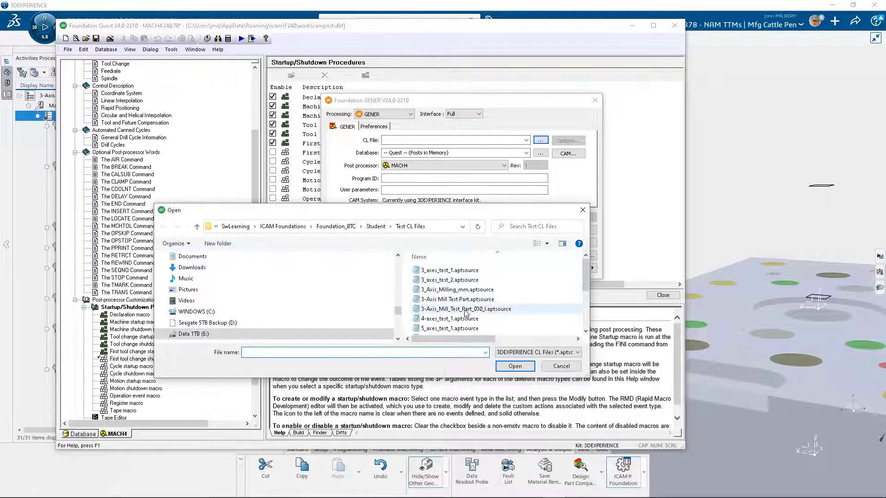
{"action": "left_click", "coordinate": [463, 309]}
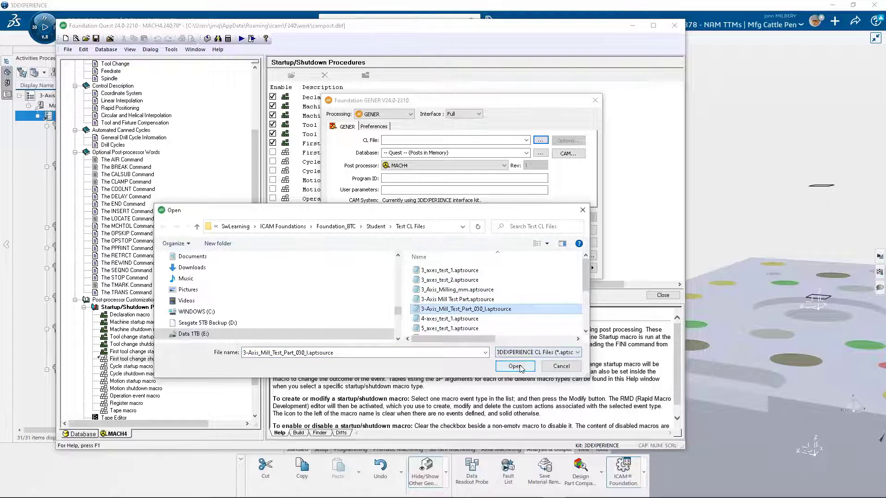
{"action": "left_click", "coordinate": [514, 367]}
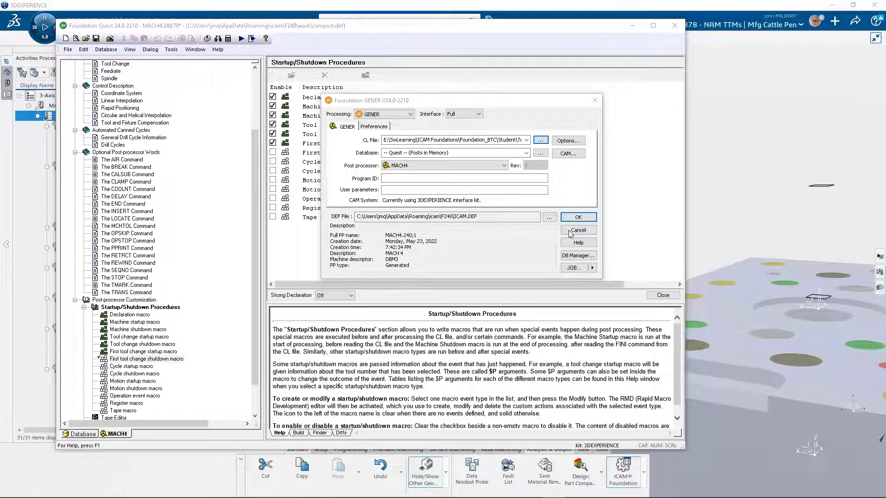
{"action": "left_click", "coordinate": [577, 217]}
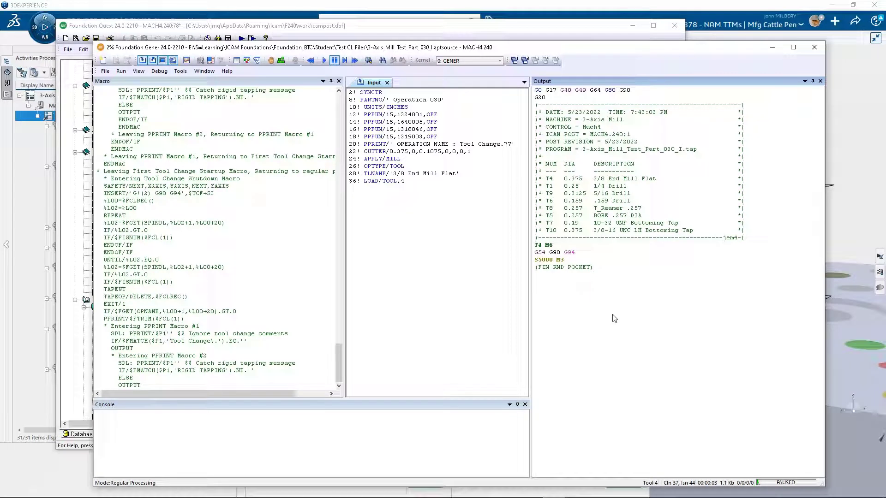
{"action": "mouse_move", "coordinate": [561, 251]}
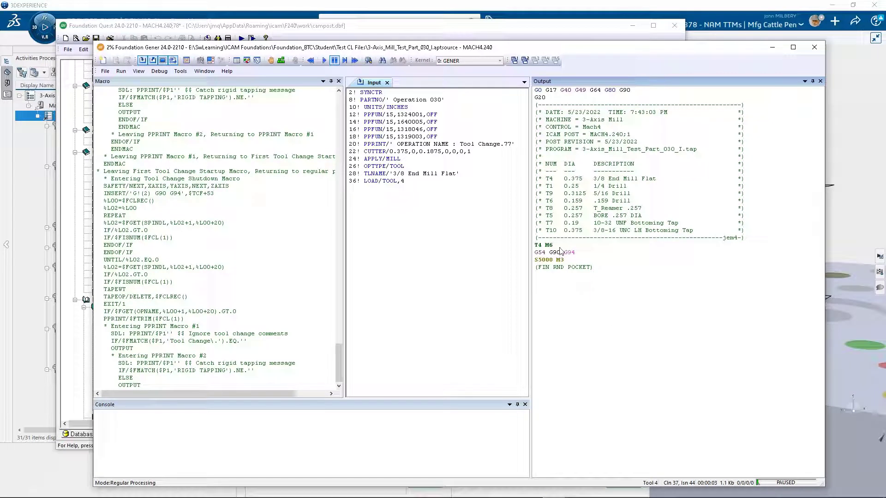
Step: Synchronize the GENER panes with the selected output line while MACH4 processes the test part
{"action": "right_click", "coordinate": [559, 252]}
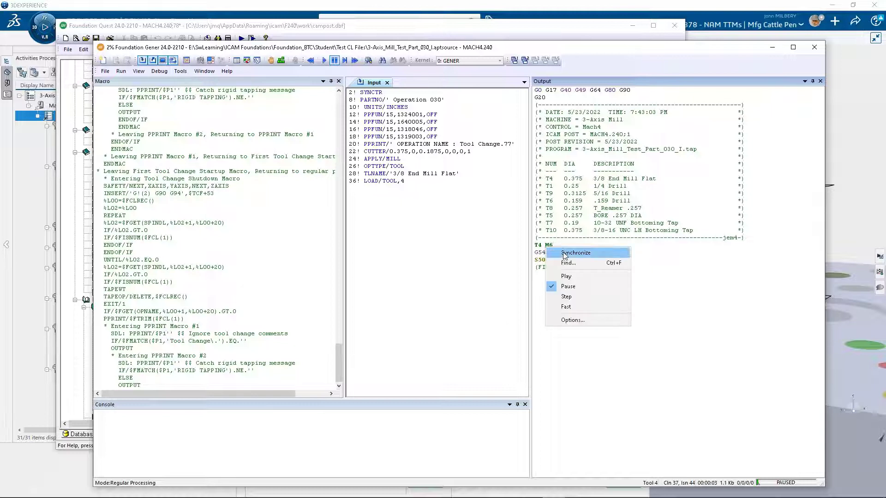
{"action": "left_click", "coordinate": [575, 253]}
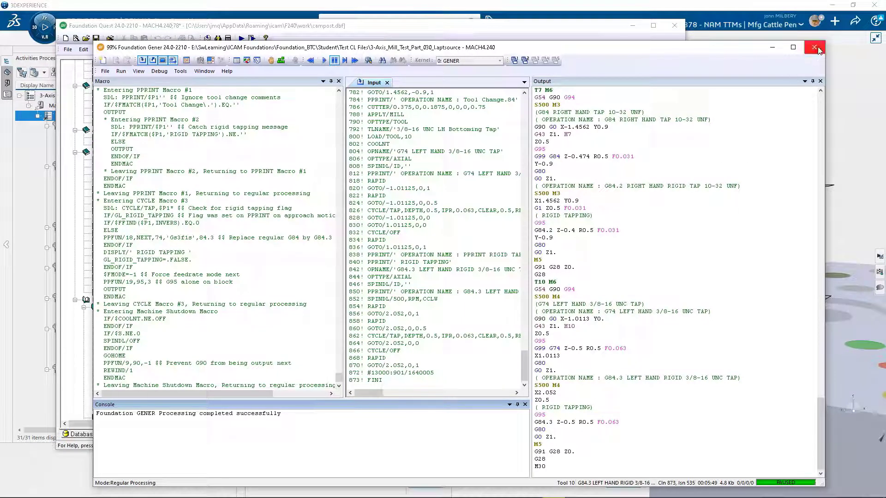
Step: Exit the GENER debug session and generate the post-processor as MACH4 into the campost database
{"action": "left_click", "coordinate": [813, 47]}
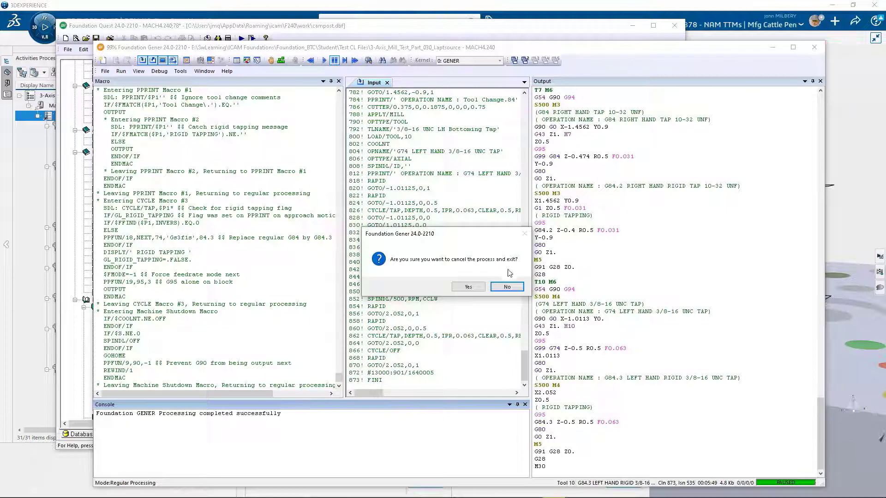
{"action": "left_click", "coordinate": [467, 287]}
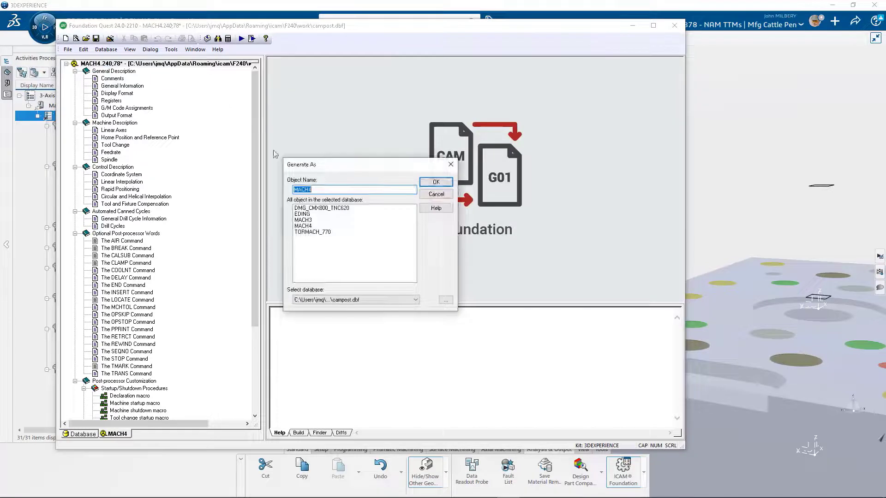
{"action": "left_click", "coordinate": [436, 181]}
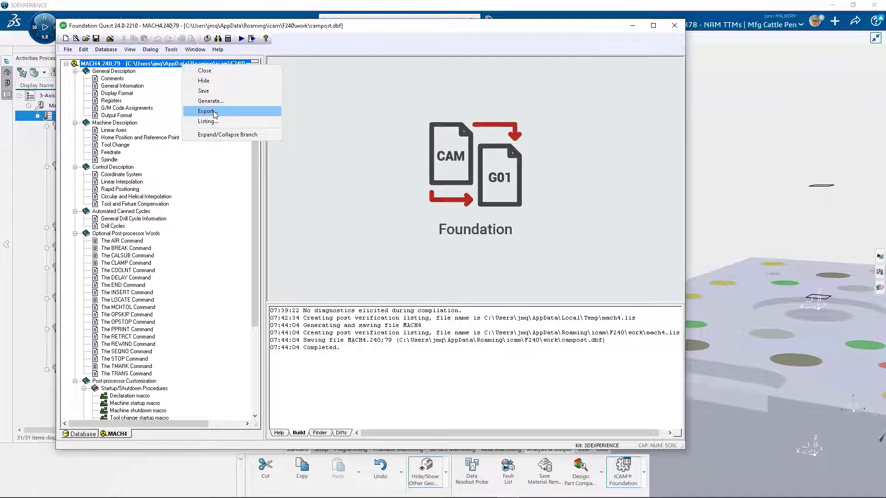
Step: Export MACH4 to the work folder as mach4.dmp, replacing the existing file
{"action": "left_click", "coordinate": [207, 111]}
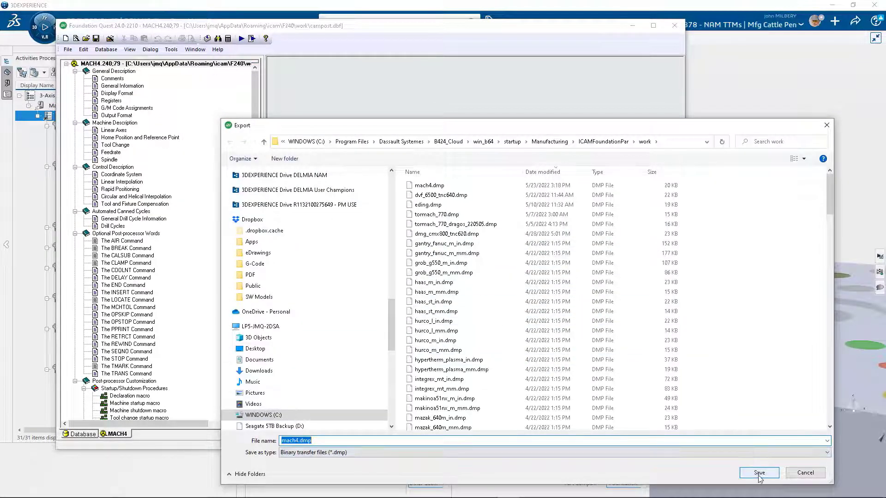
{"action": "left_click", "coordinate": [758, 472]}
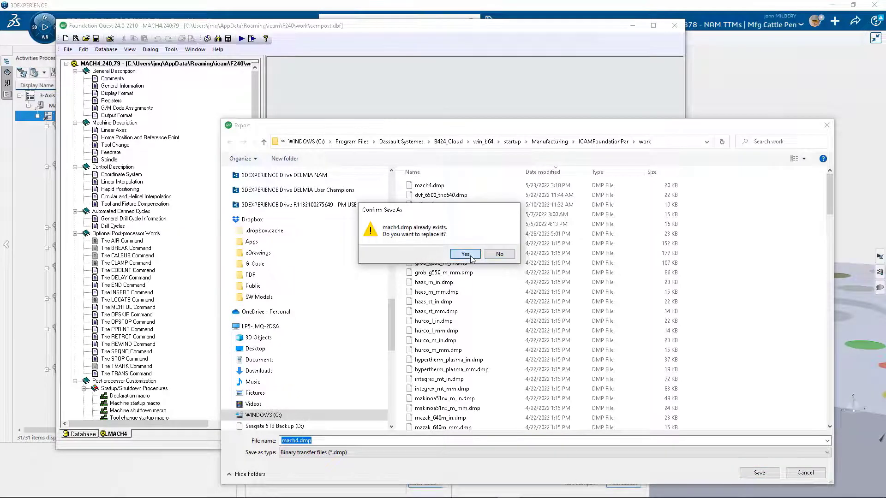
{"action": "left_click", "coordinate": [465, 254]}
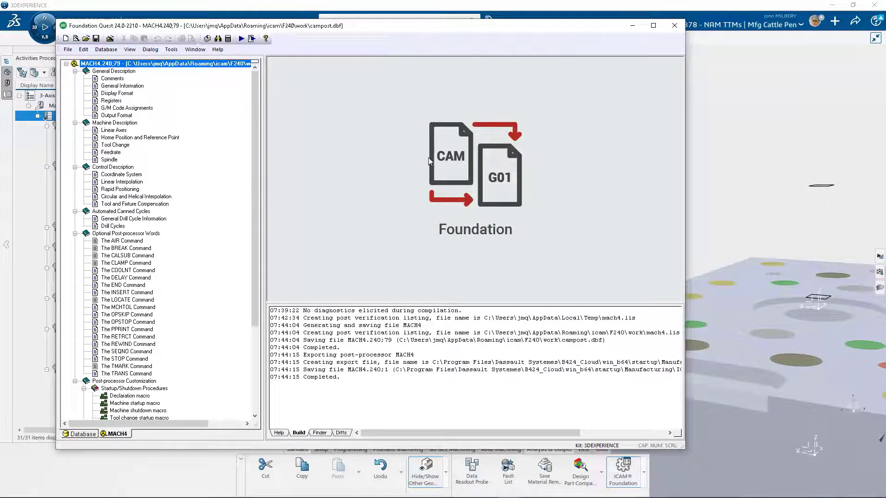